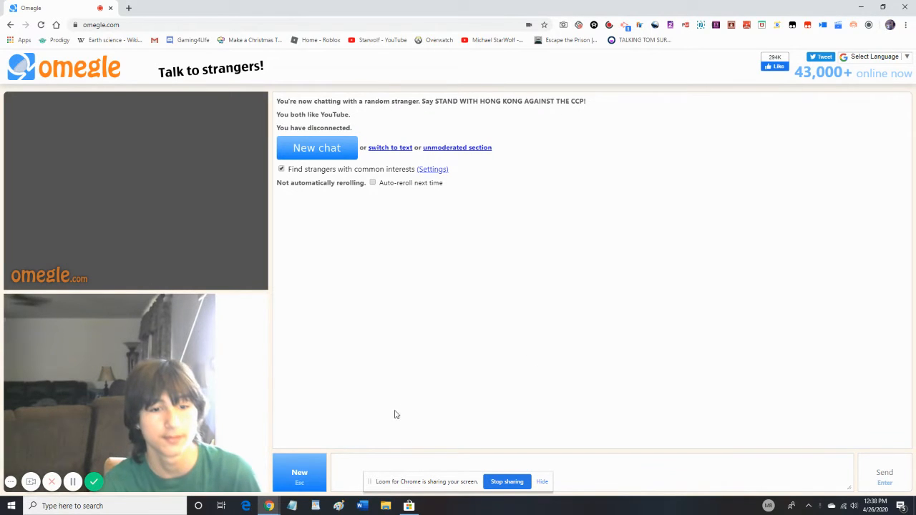
Cycle through several random video chats, starting each and stopping or skipping the stranger
click(317, 147)
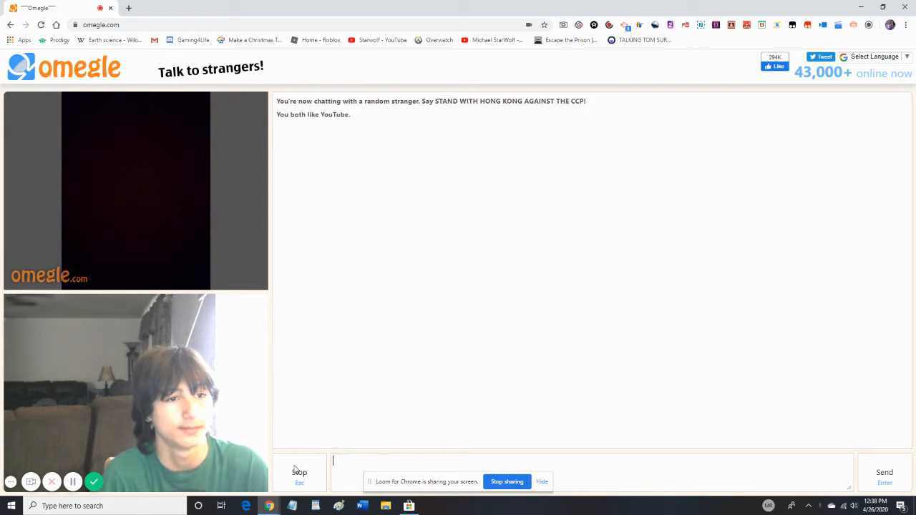
click(299, 472)
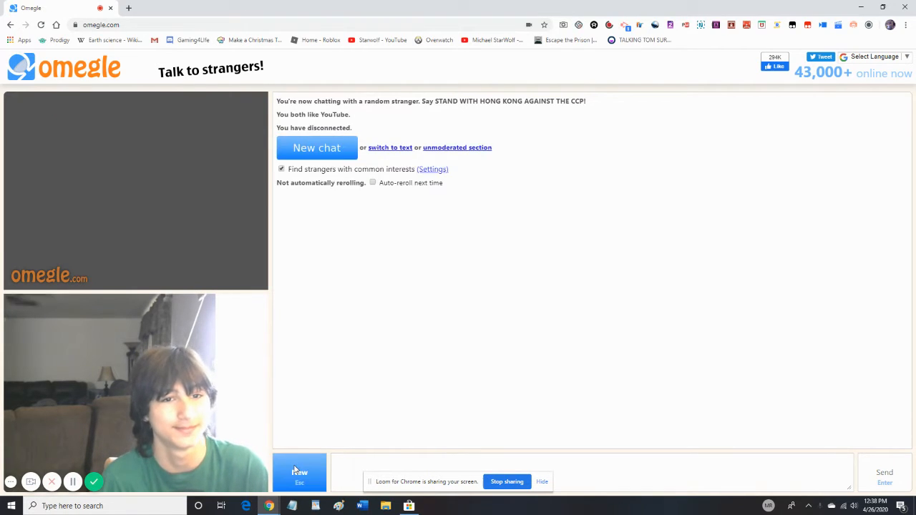
click(316, 147)
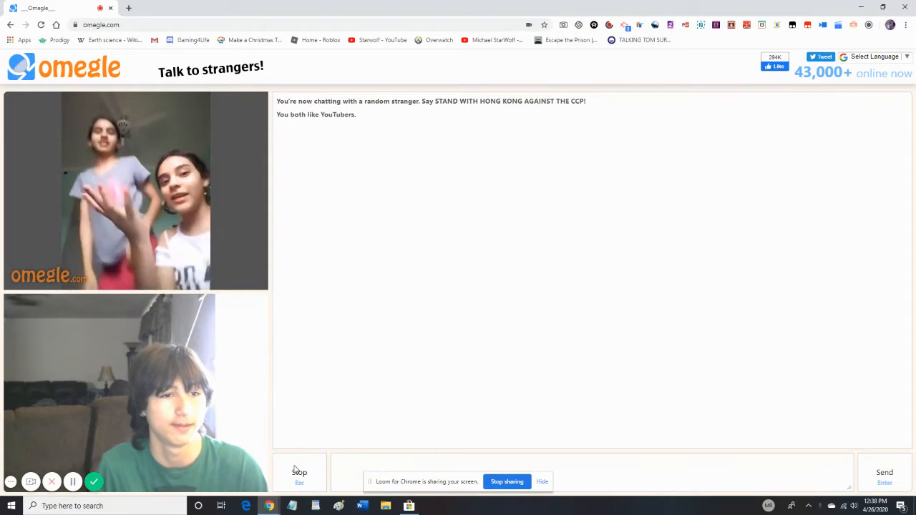
click(299, 472)
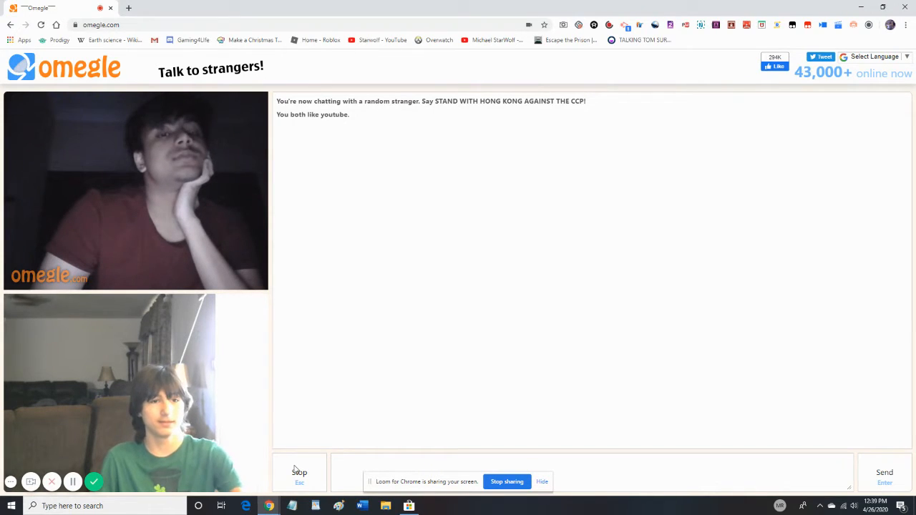
click(299, 472)
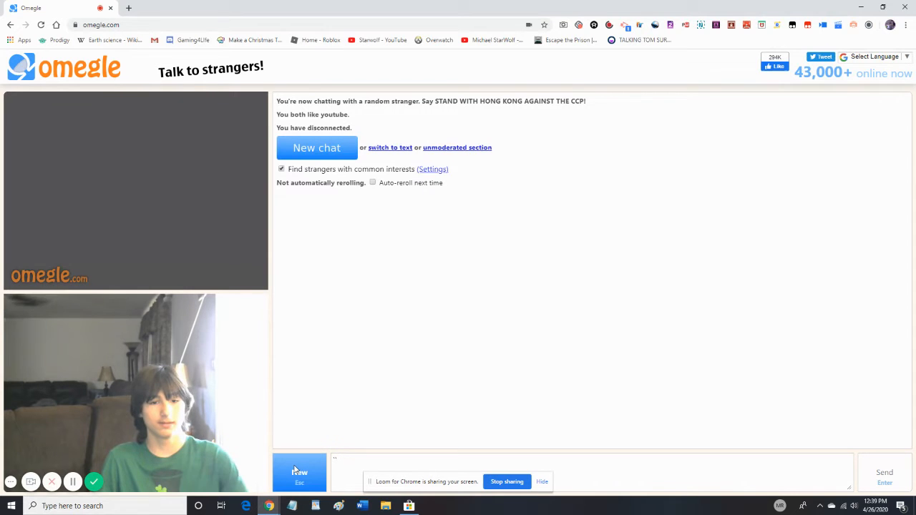
click(316, 147)
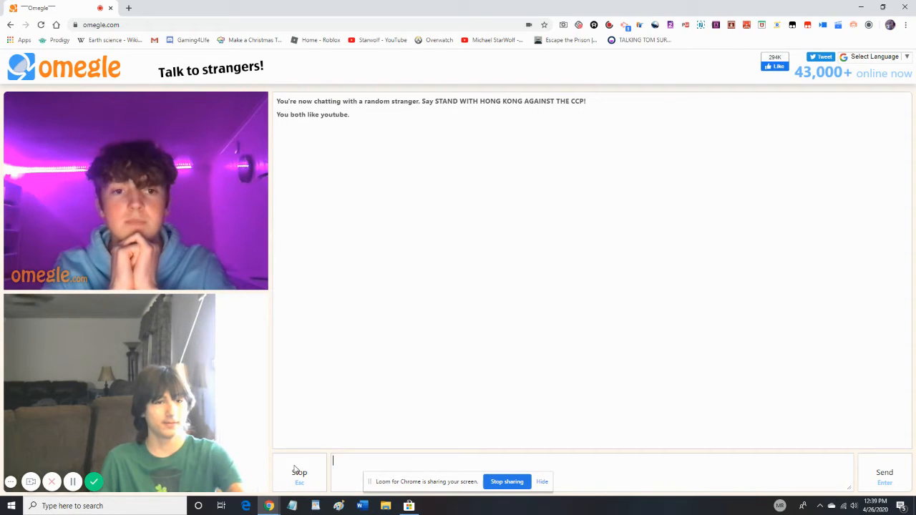
click(299, 473)
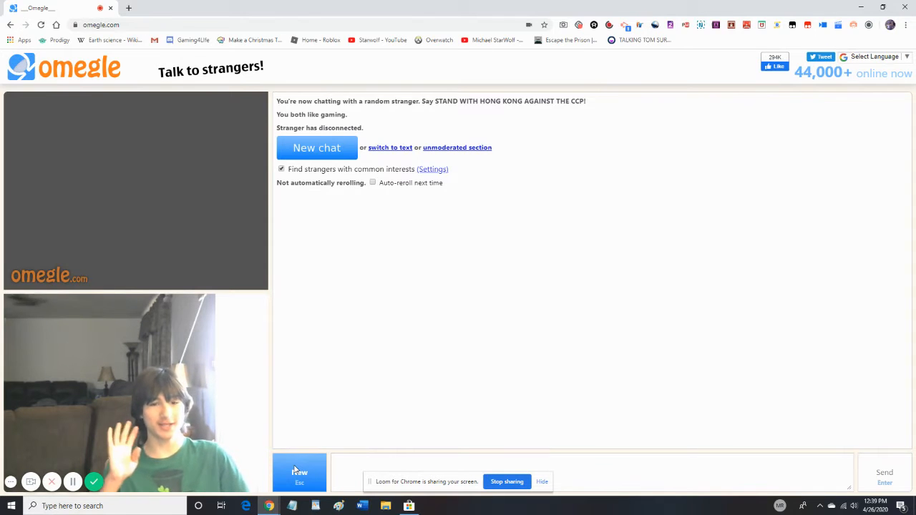
click(316, 147)
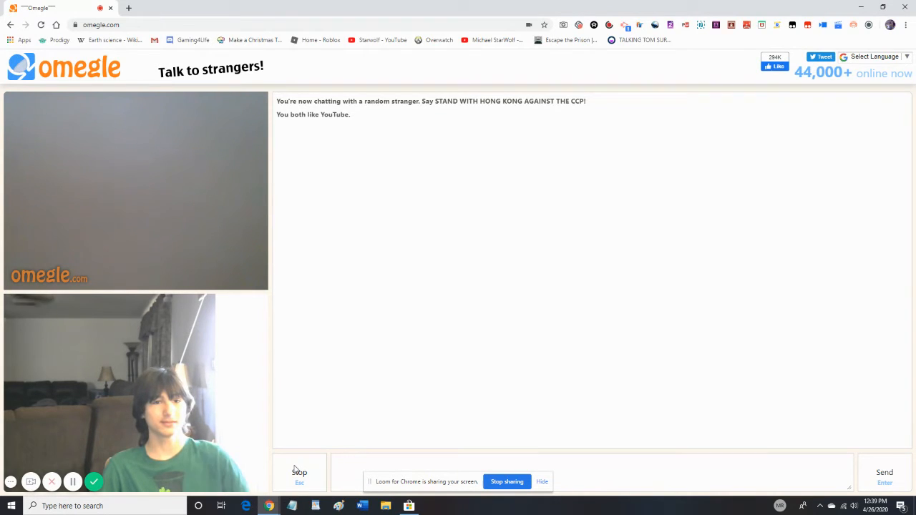
click(299, 472)
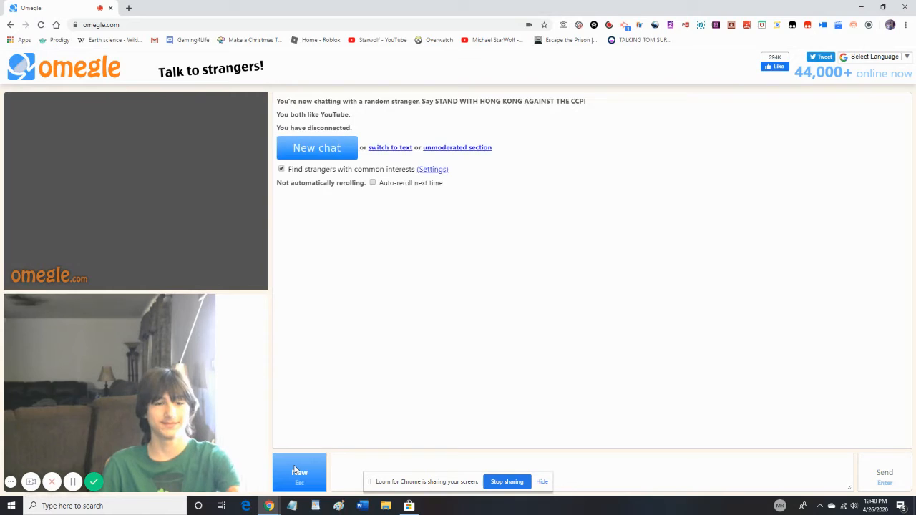
click(317, 147)
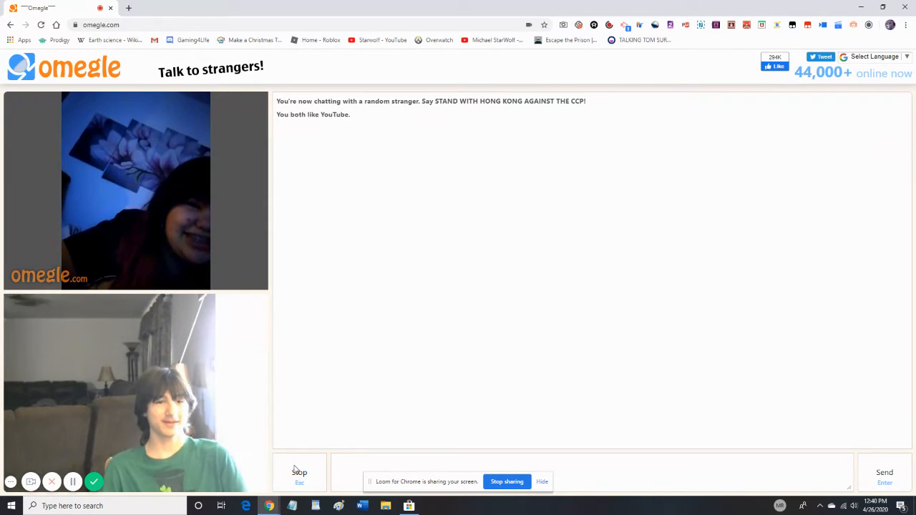
click(299, 472)
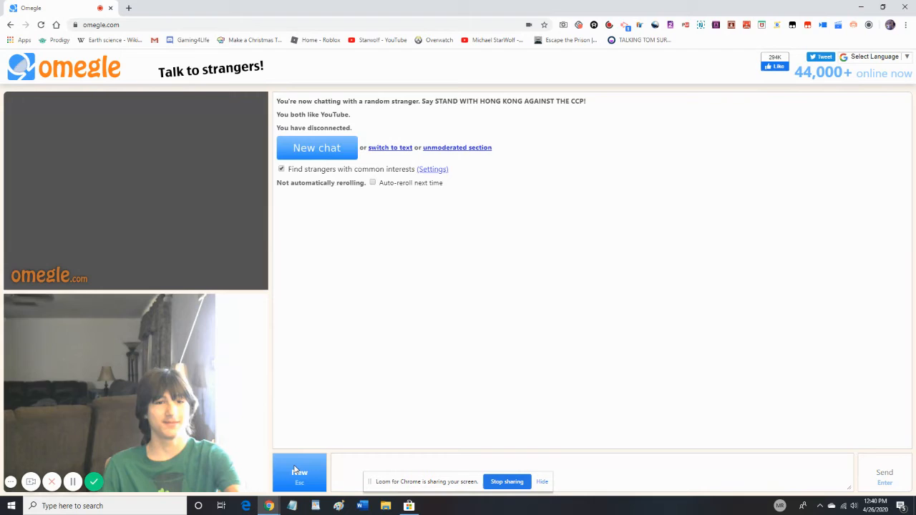
Keep rapidly starting new chats and disconnecting from each stranger within seconds
click(316, 147)
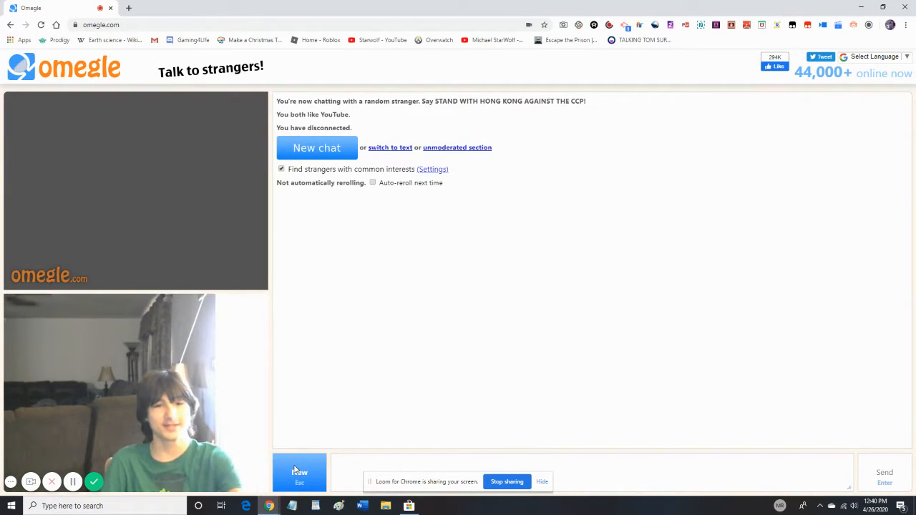
click(316, 147)
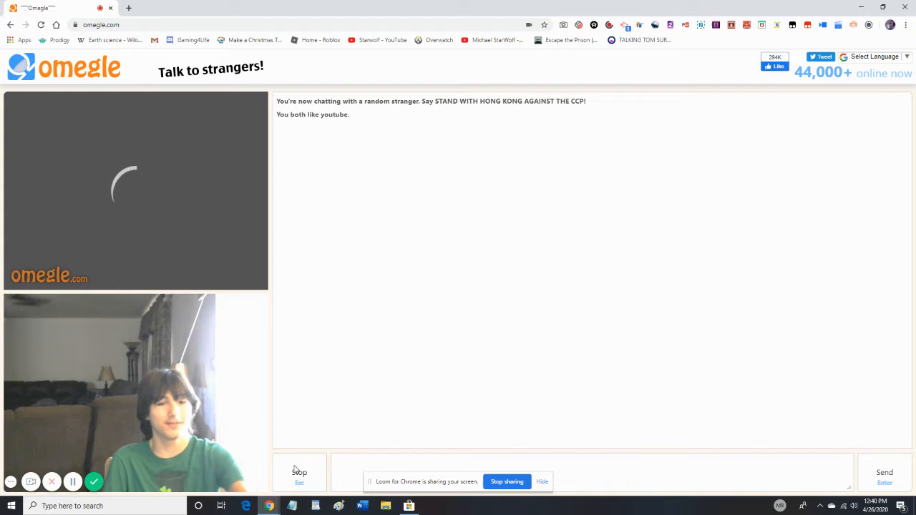
click(299, 472)
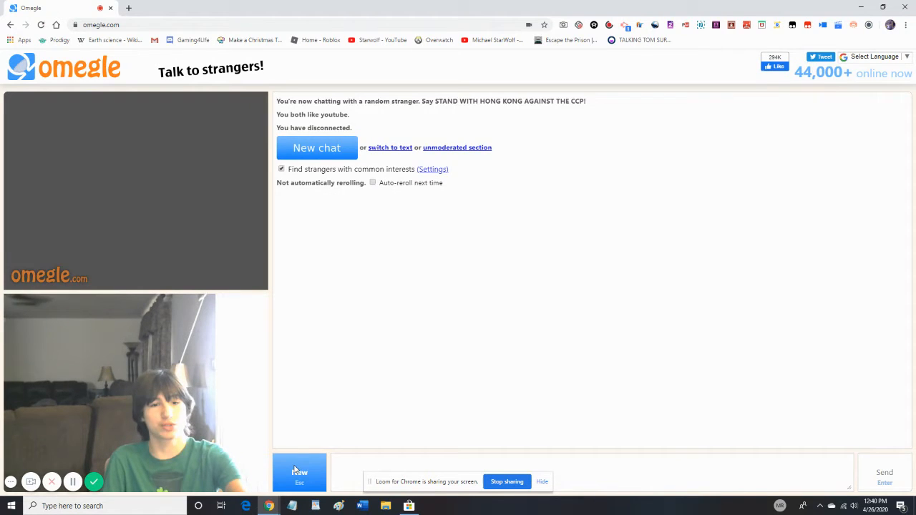
click(317, 147)
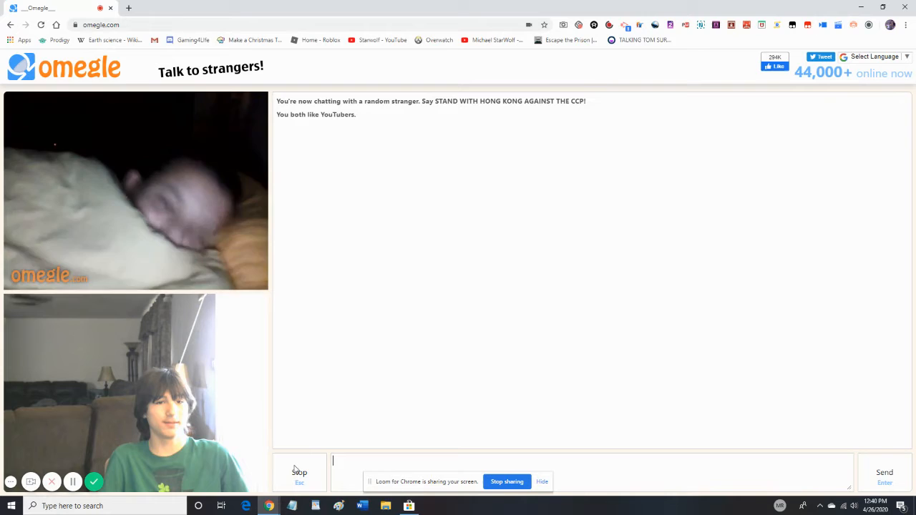
click(299, 472)
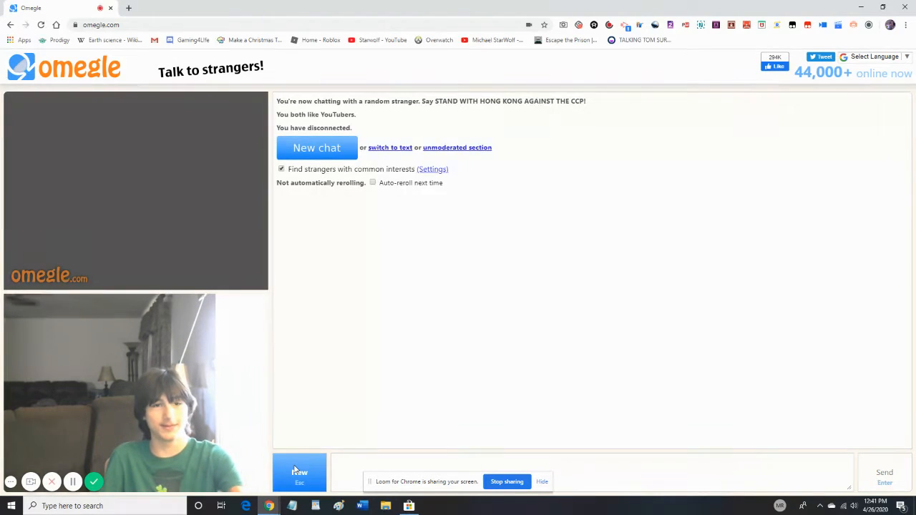
click(316, 148)
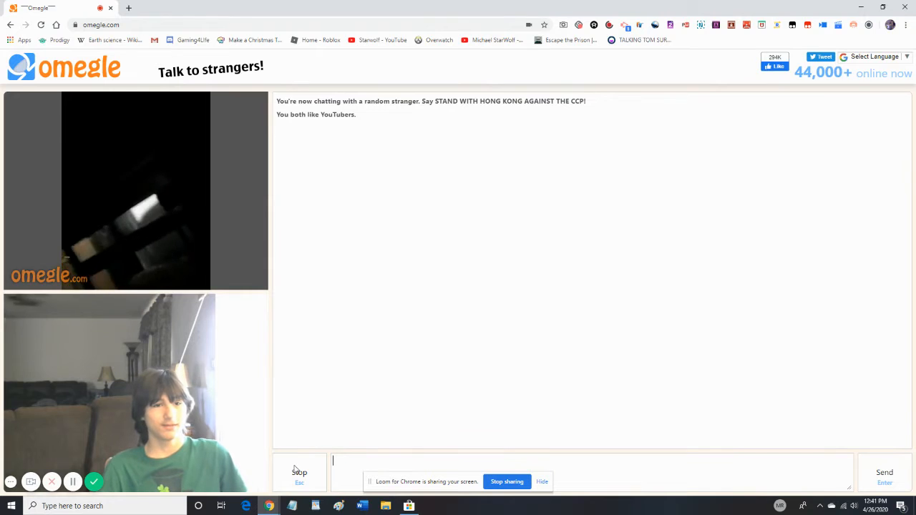
click(299, 472)
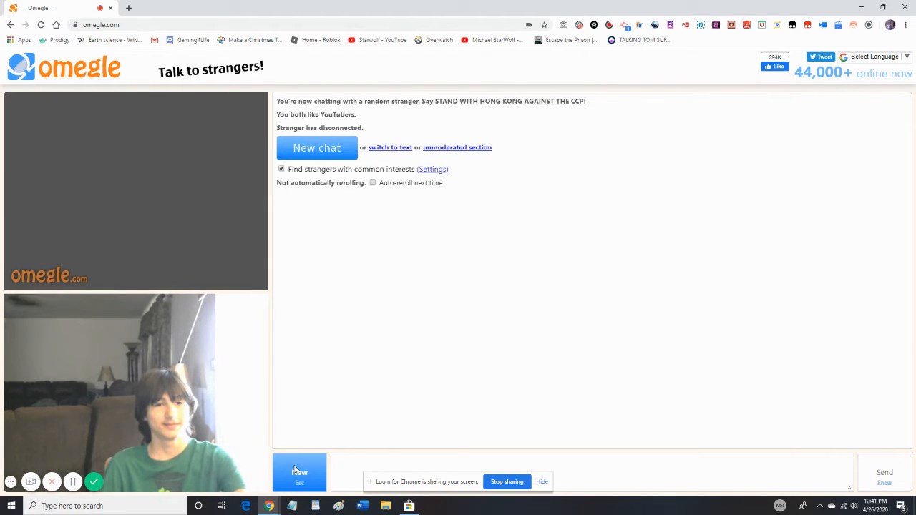
click(316, 147)
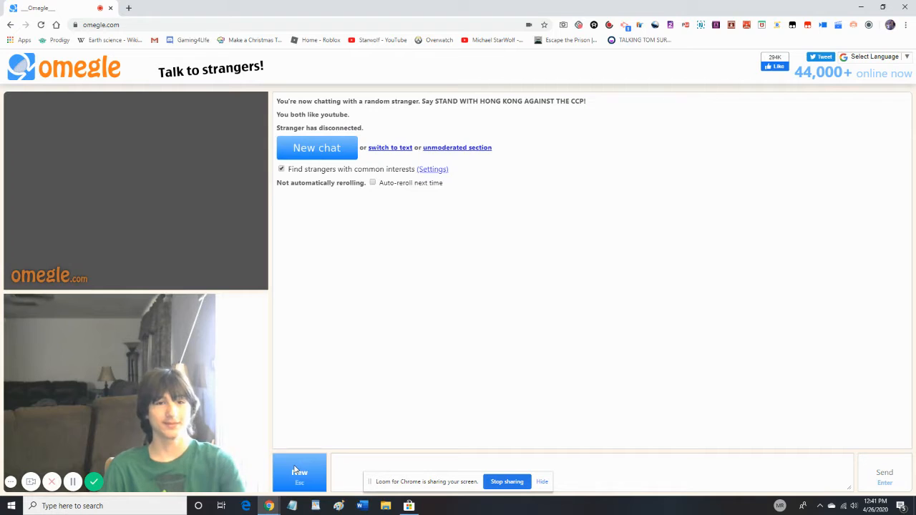
click(316, 147)
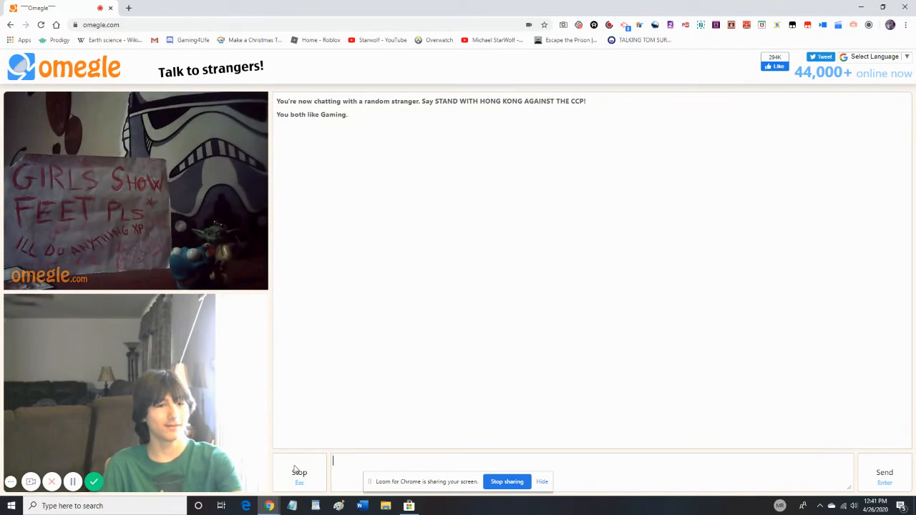
click(299, 472)
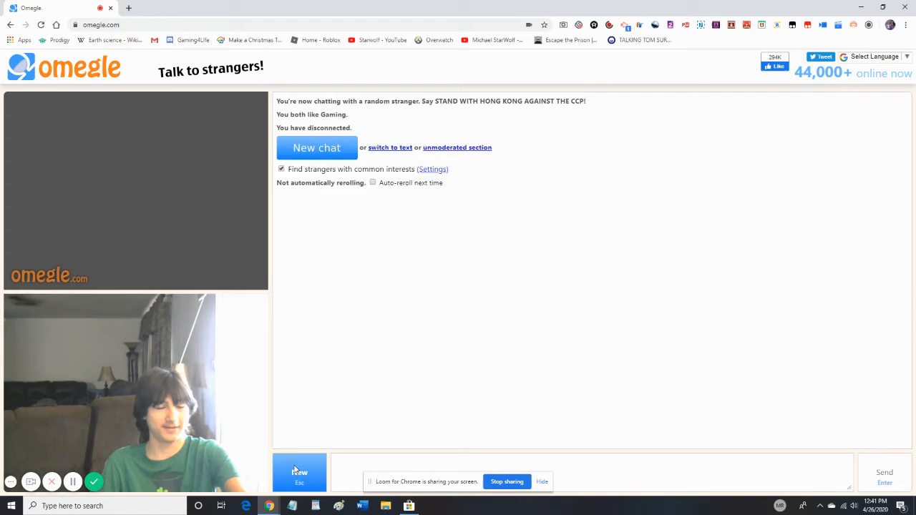
Run a few more short chats, end the one with the Gaming stranger, and start a fresh chat
click(316, 148)
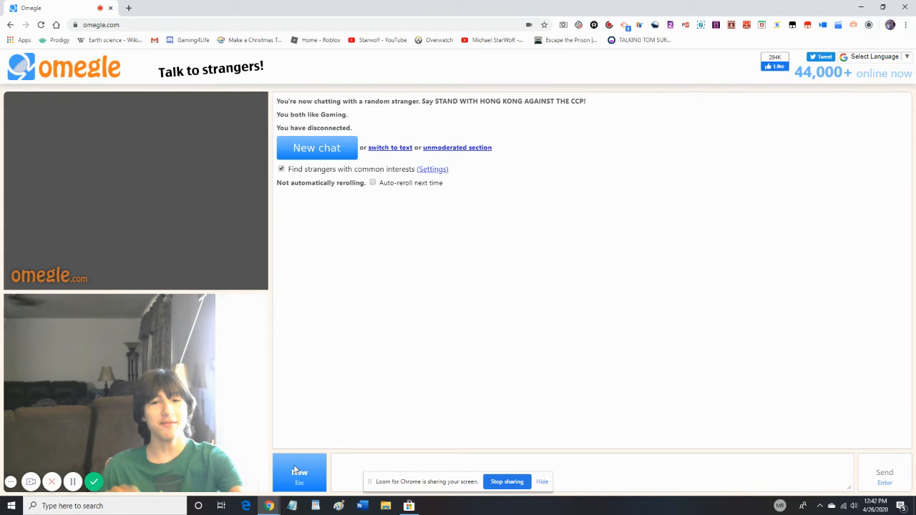
click(316, 147)
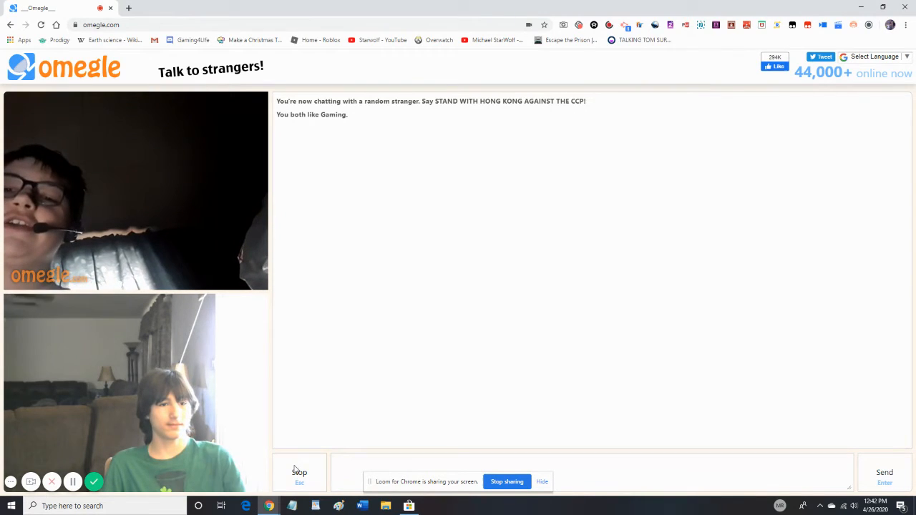
click(299, 472)
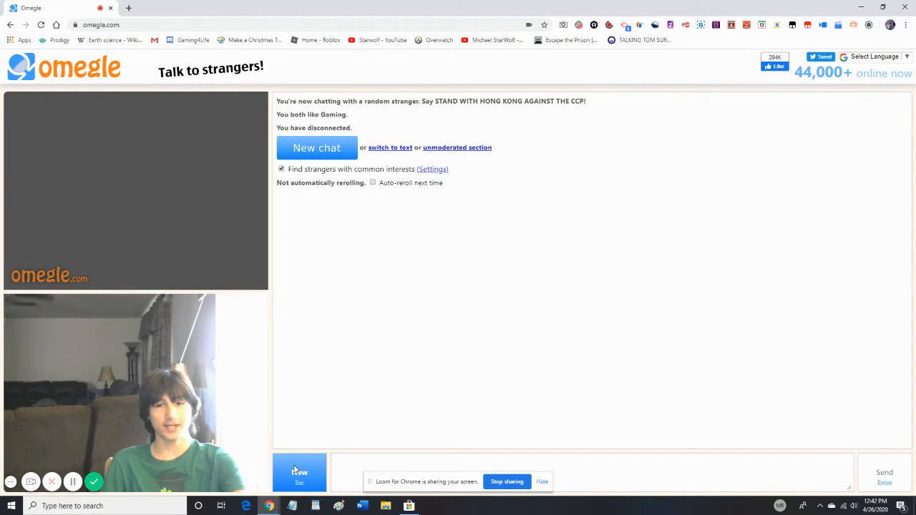
click(316, 147)
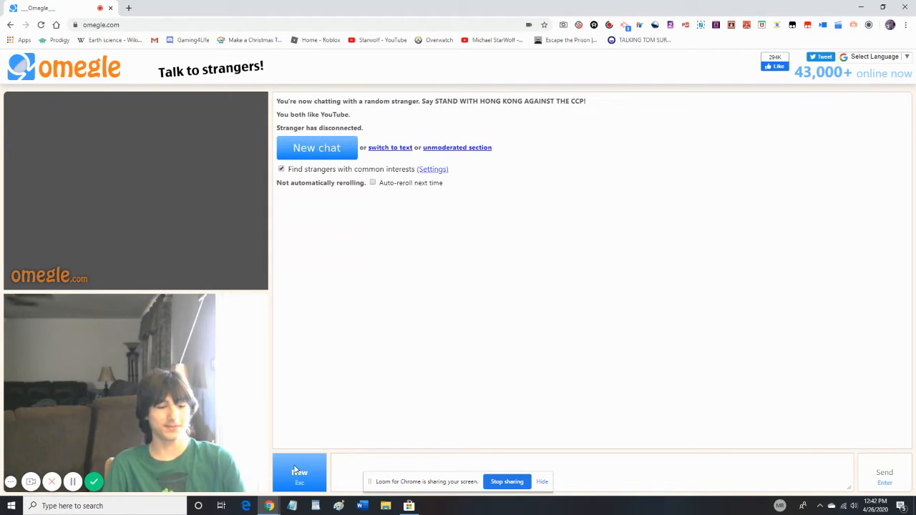
click(316, 148)
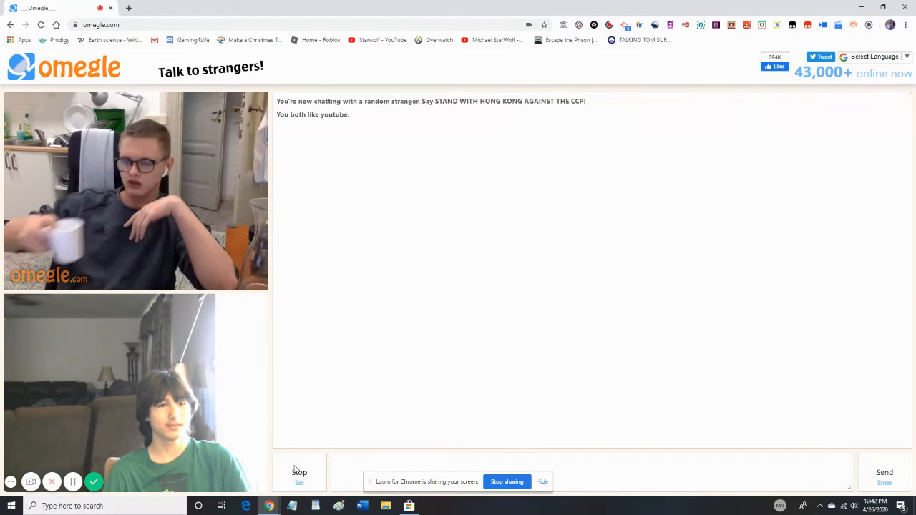
click(299, 472)
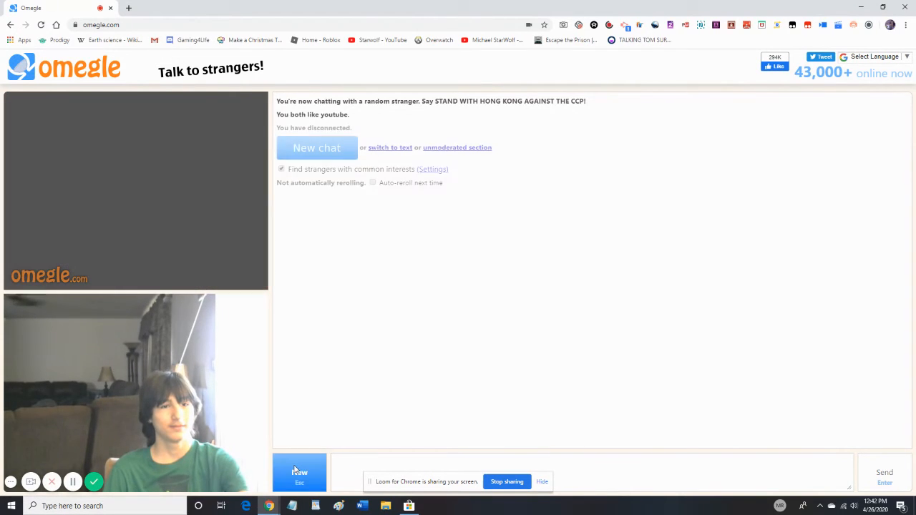
click(316, 147)
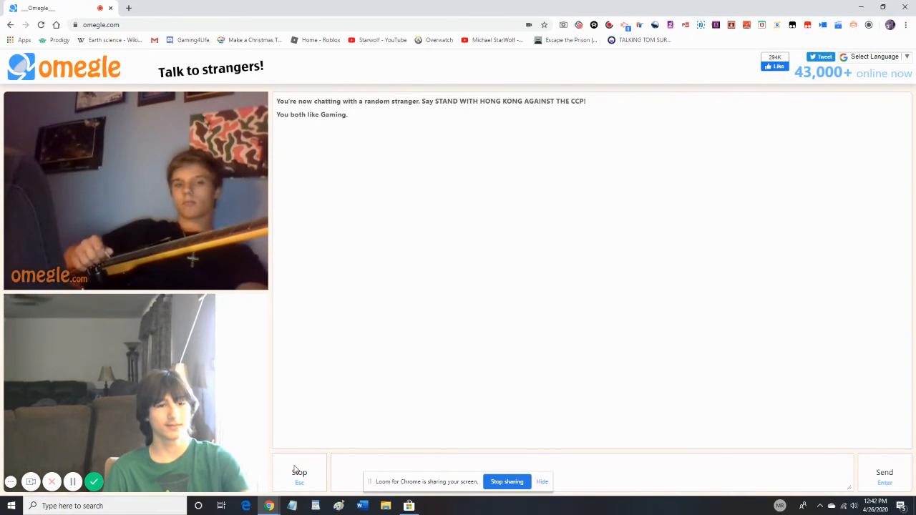
click(299, 472)
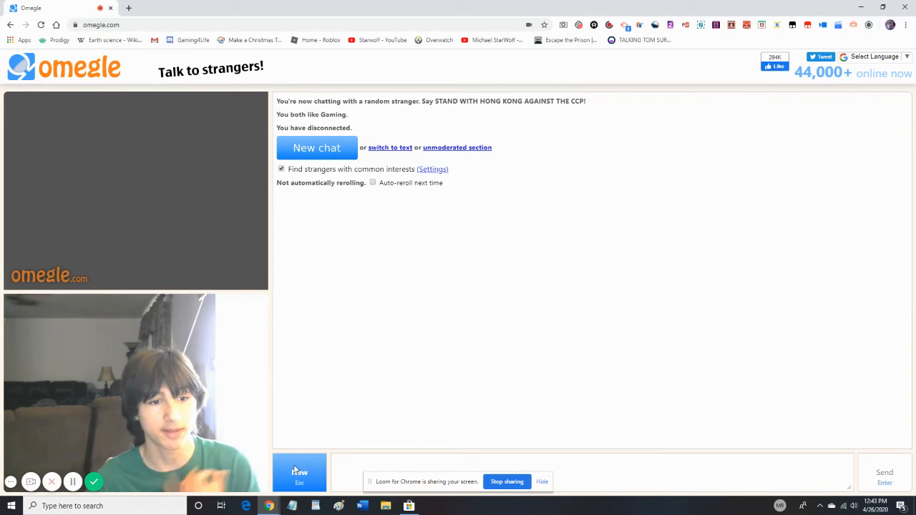
click(316, 148)
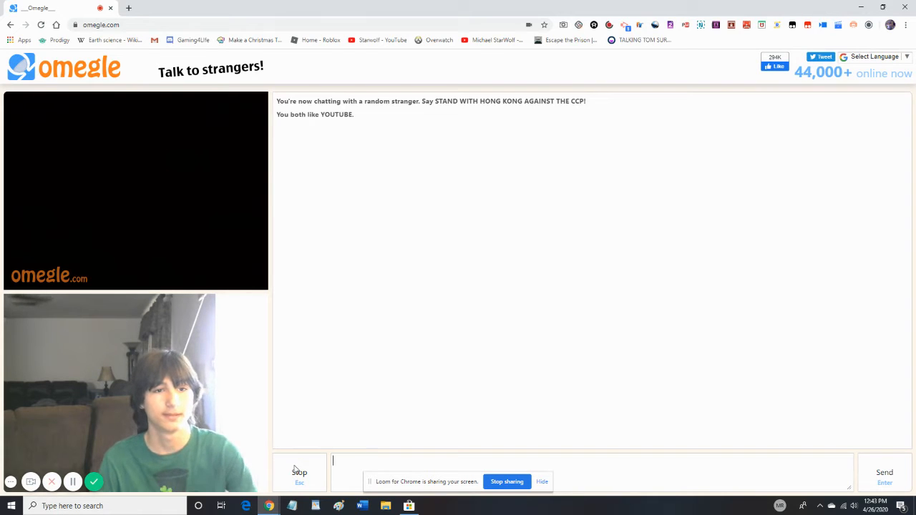
Skip the no-video stranger, abort the next connection, start another chat and disconnect from it
click(299, 475)
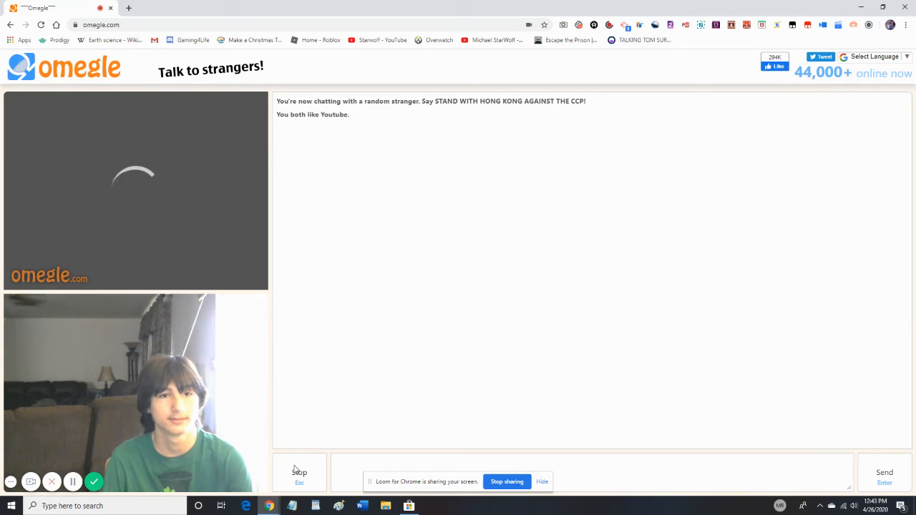
click(299, 472)
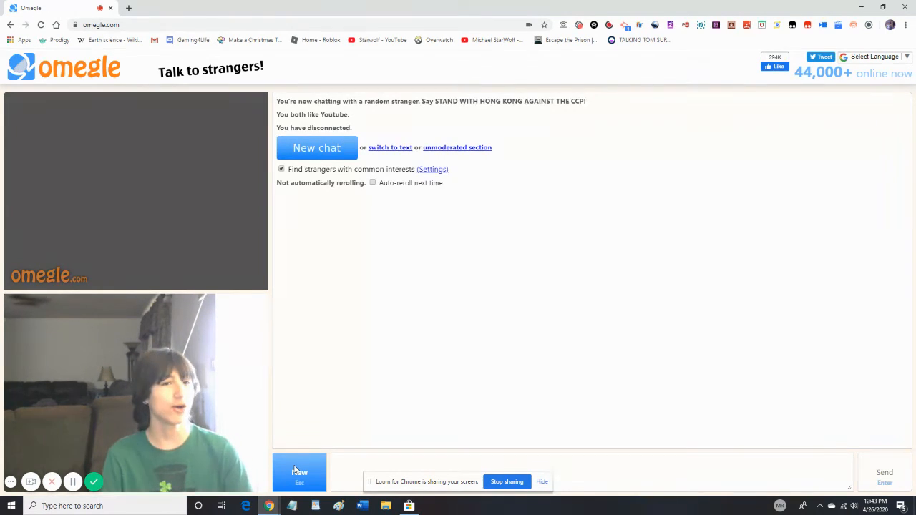
click(316, 147)
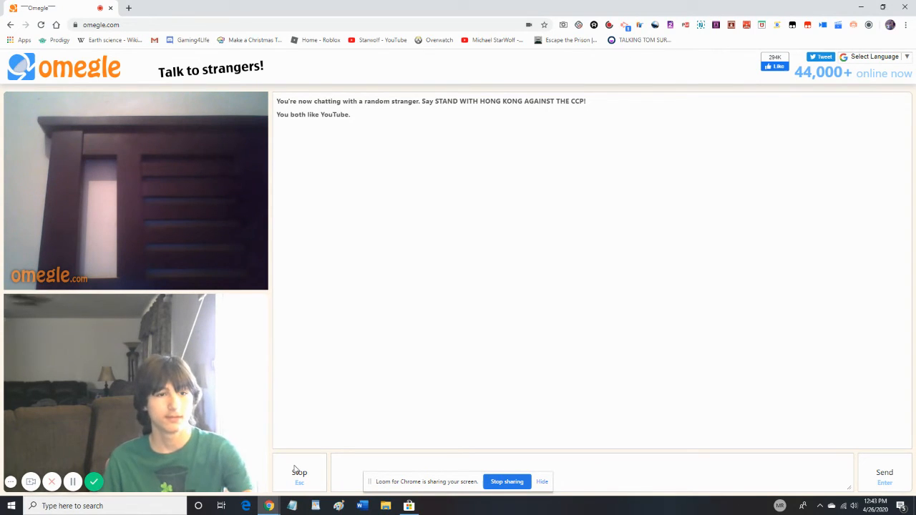
click(299, 472)
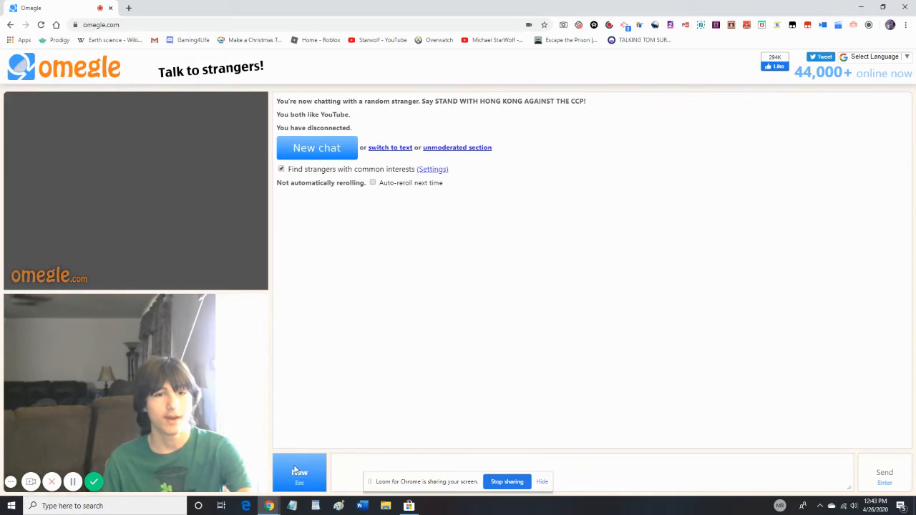
Start a new chat, start another after the stranger leaves, then disconnect from that stranger
click(316, 148)
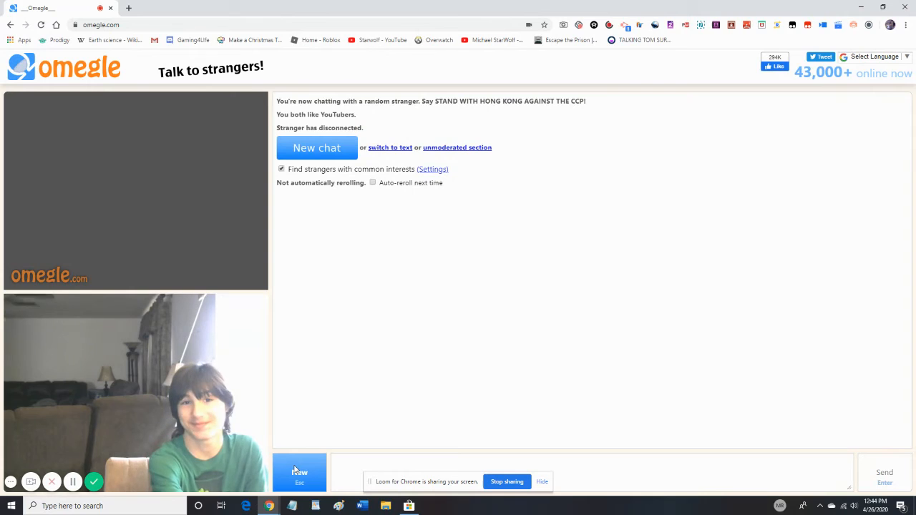
click(316, 147)
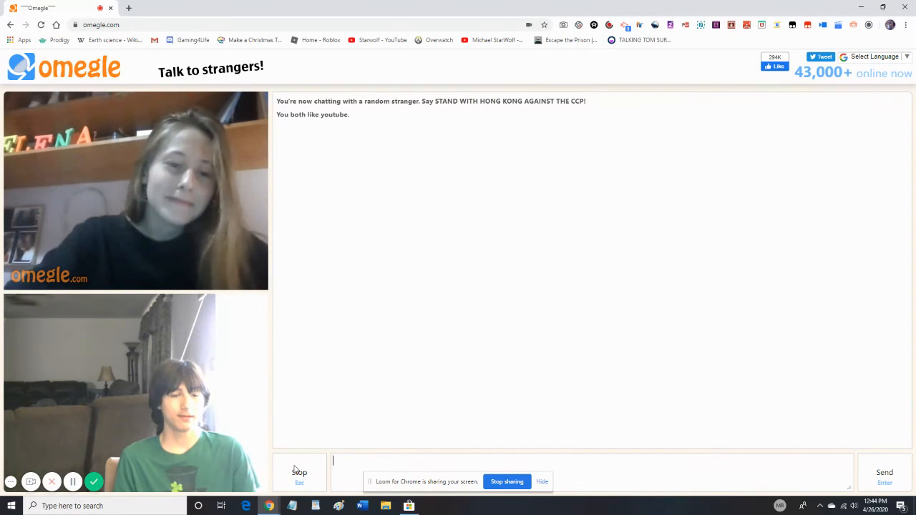
click(299, 472)
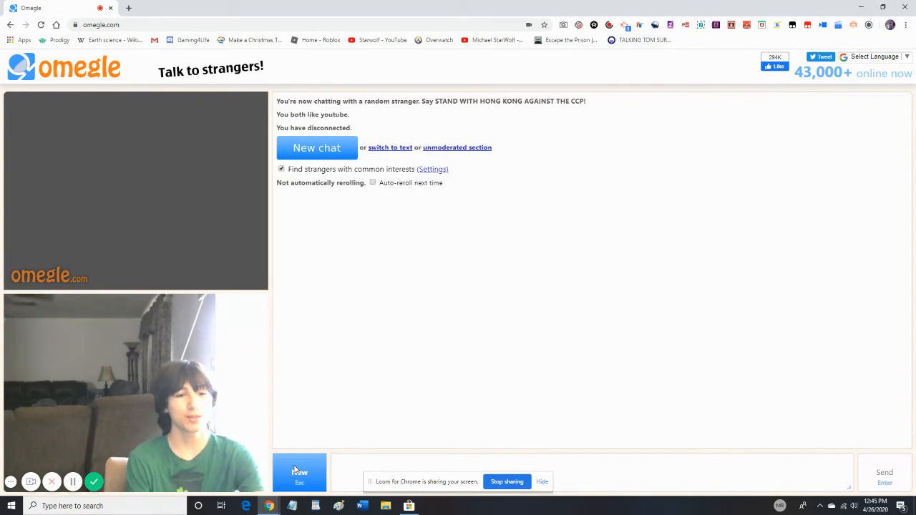
Start a chat, disconnect from the masked stranger, then start another chat
click(316, 147)
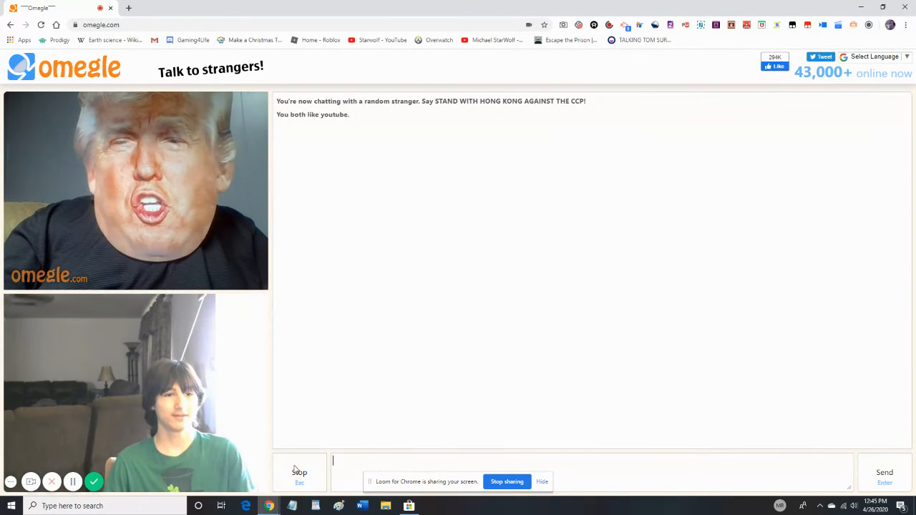
click(299, 472)
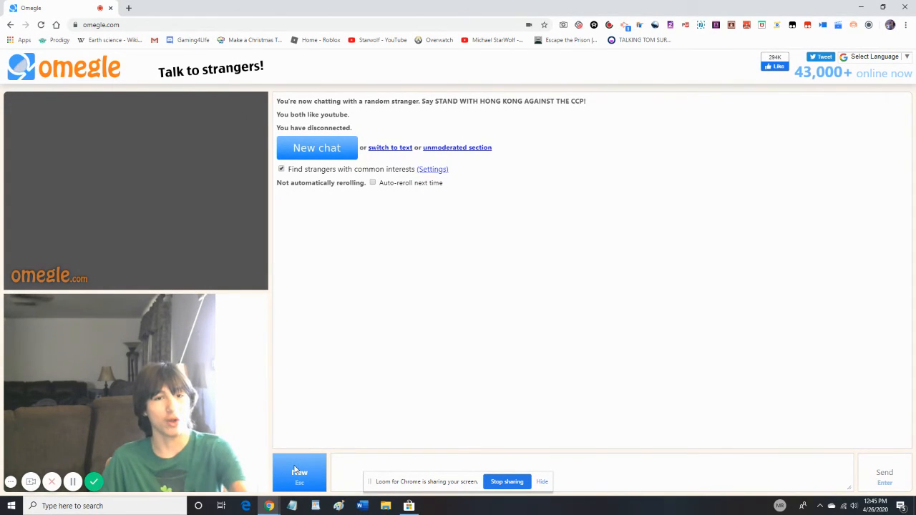
click(316, 147)
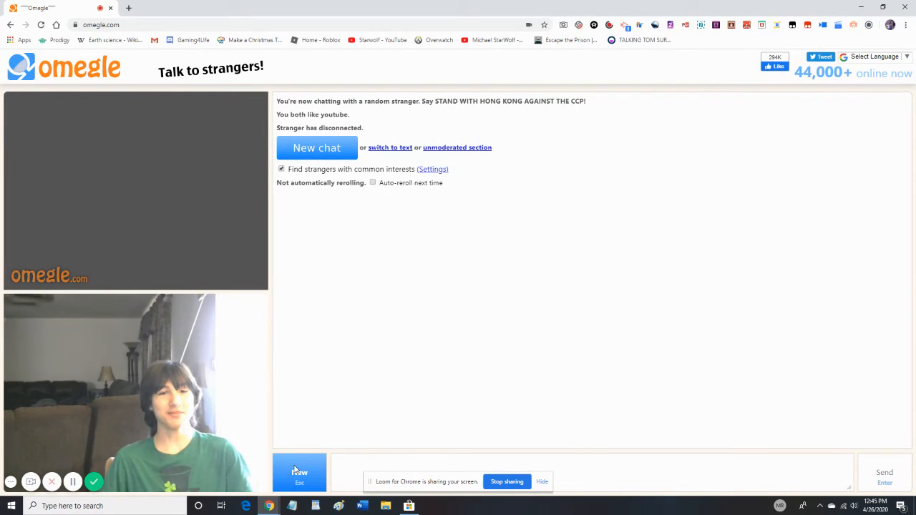
Start a new chat after the gaming stranger leaves and connect to a YouTube-matched stranger
click(316, 148)
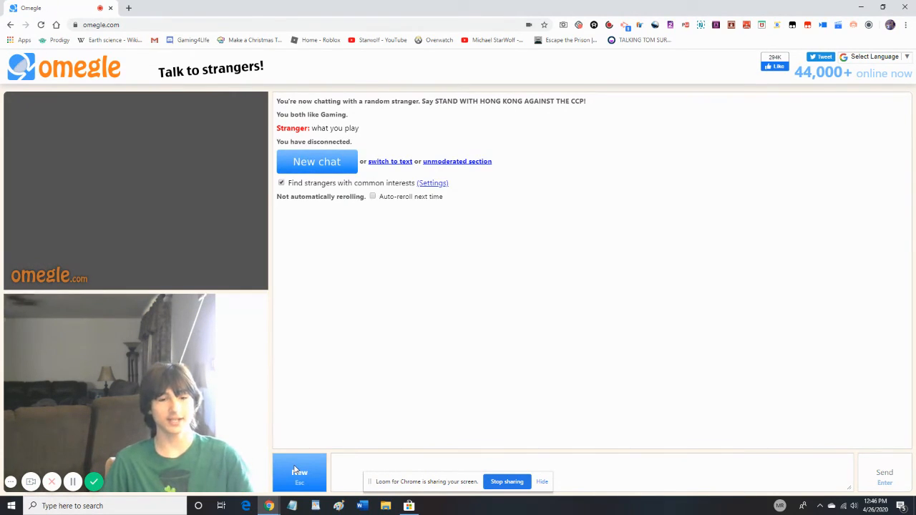
click(316, 160)
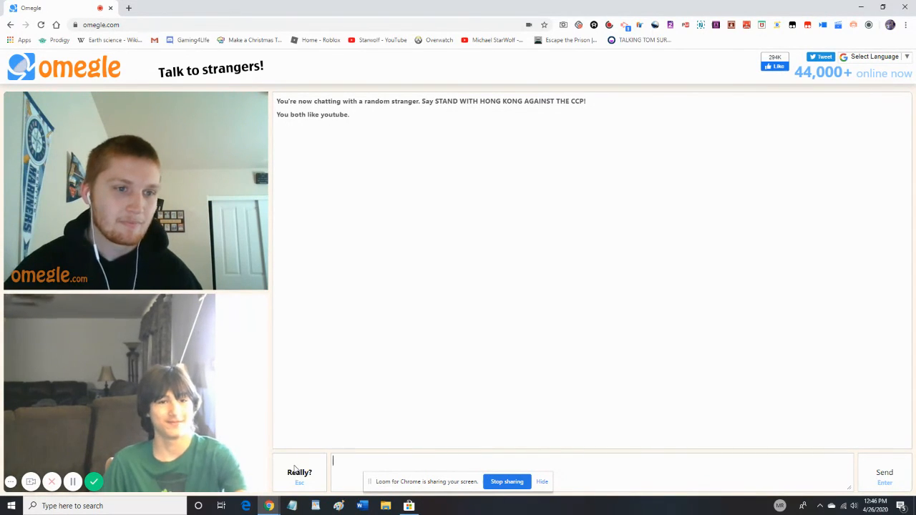
Confirm 'Really?' to leave the hooded stranger and skip past the white-wig stranger
click(299, 472)
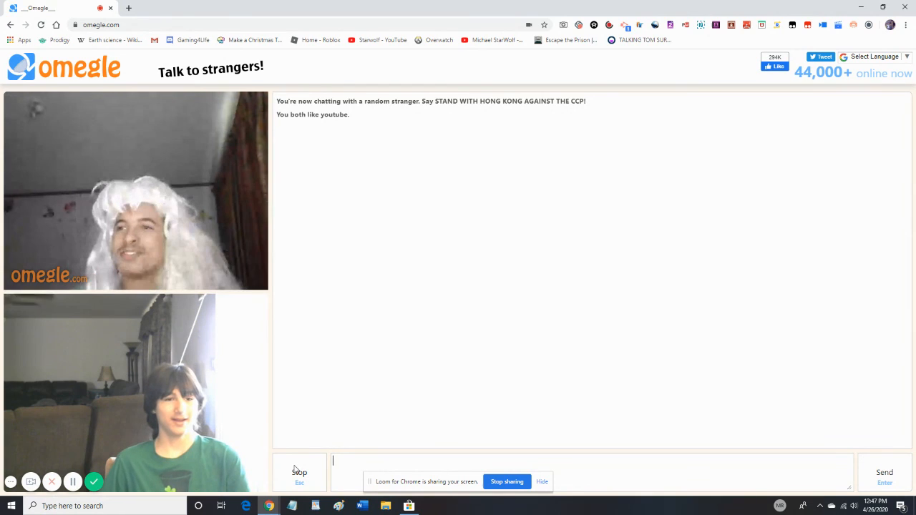
text(Really?)
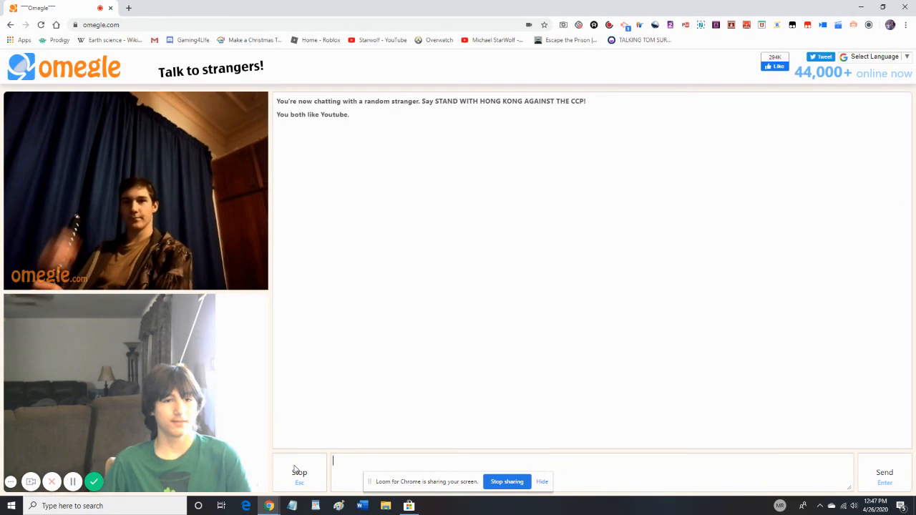
Skip and disconnect the headset stranger, end the simulated-webcam chat, and begin searching for another stranger
click(299, 475)
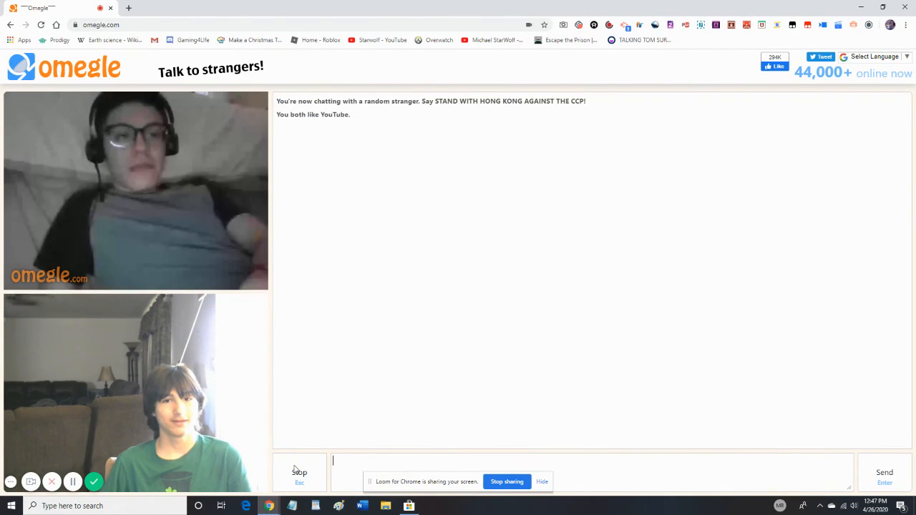
click(299, 472)
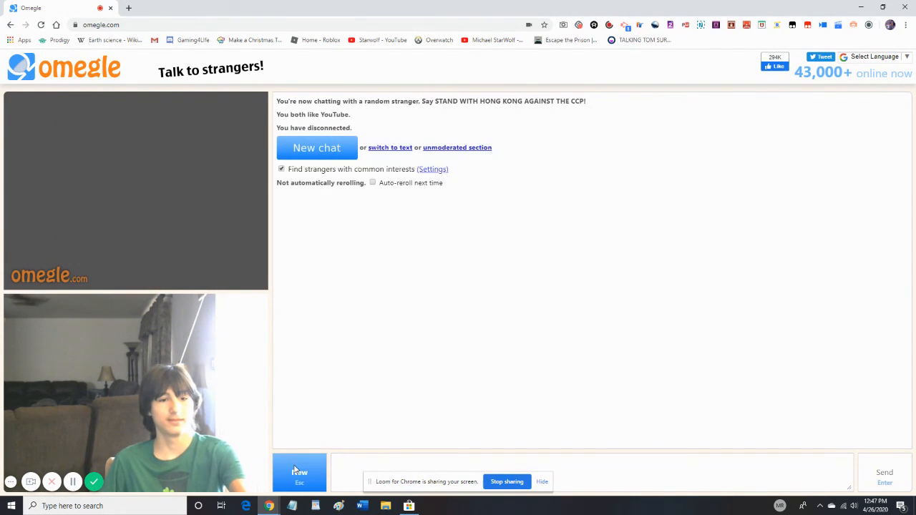
click(317, 147)
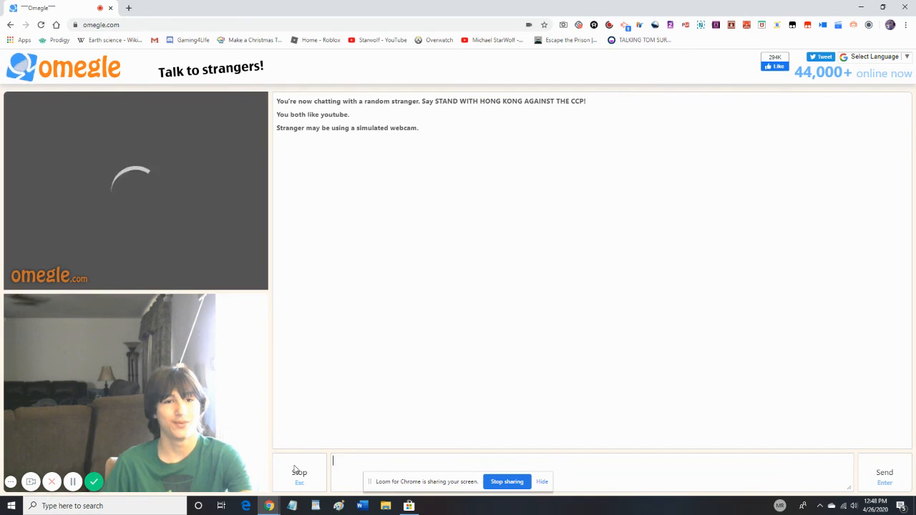
click(299, 472)
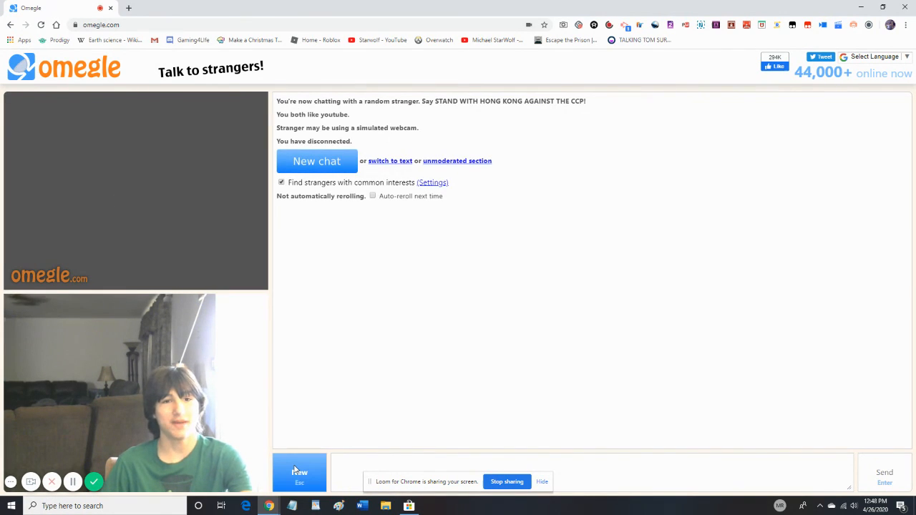
click(316, 161)
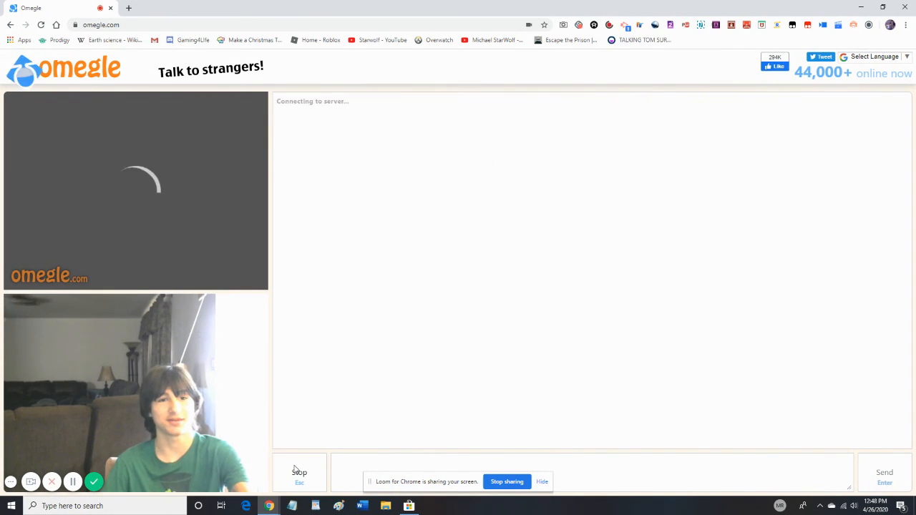